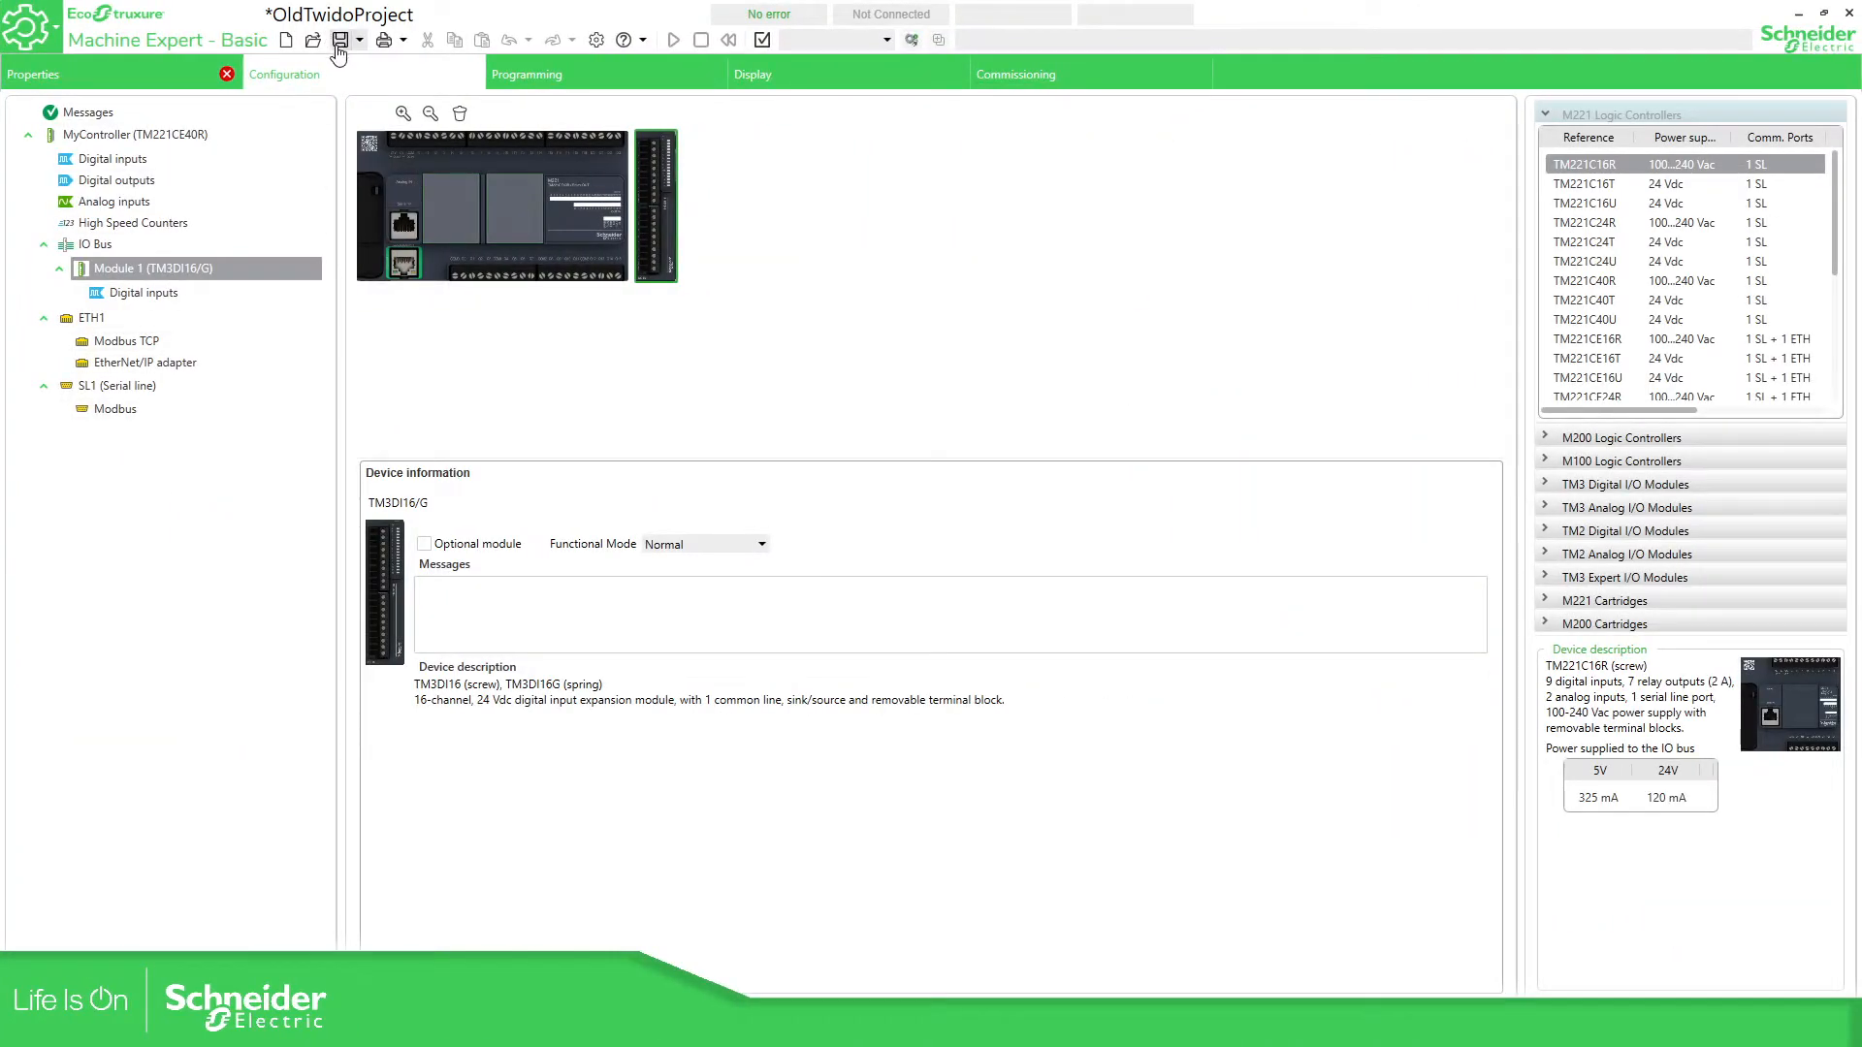
mouse_move(339, 38)
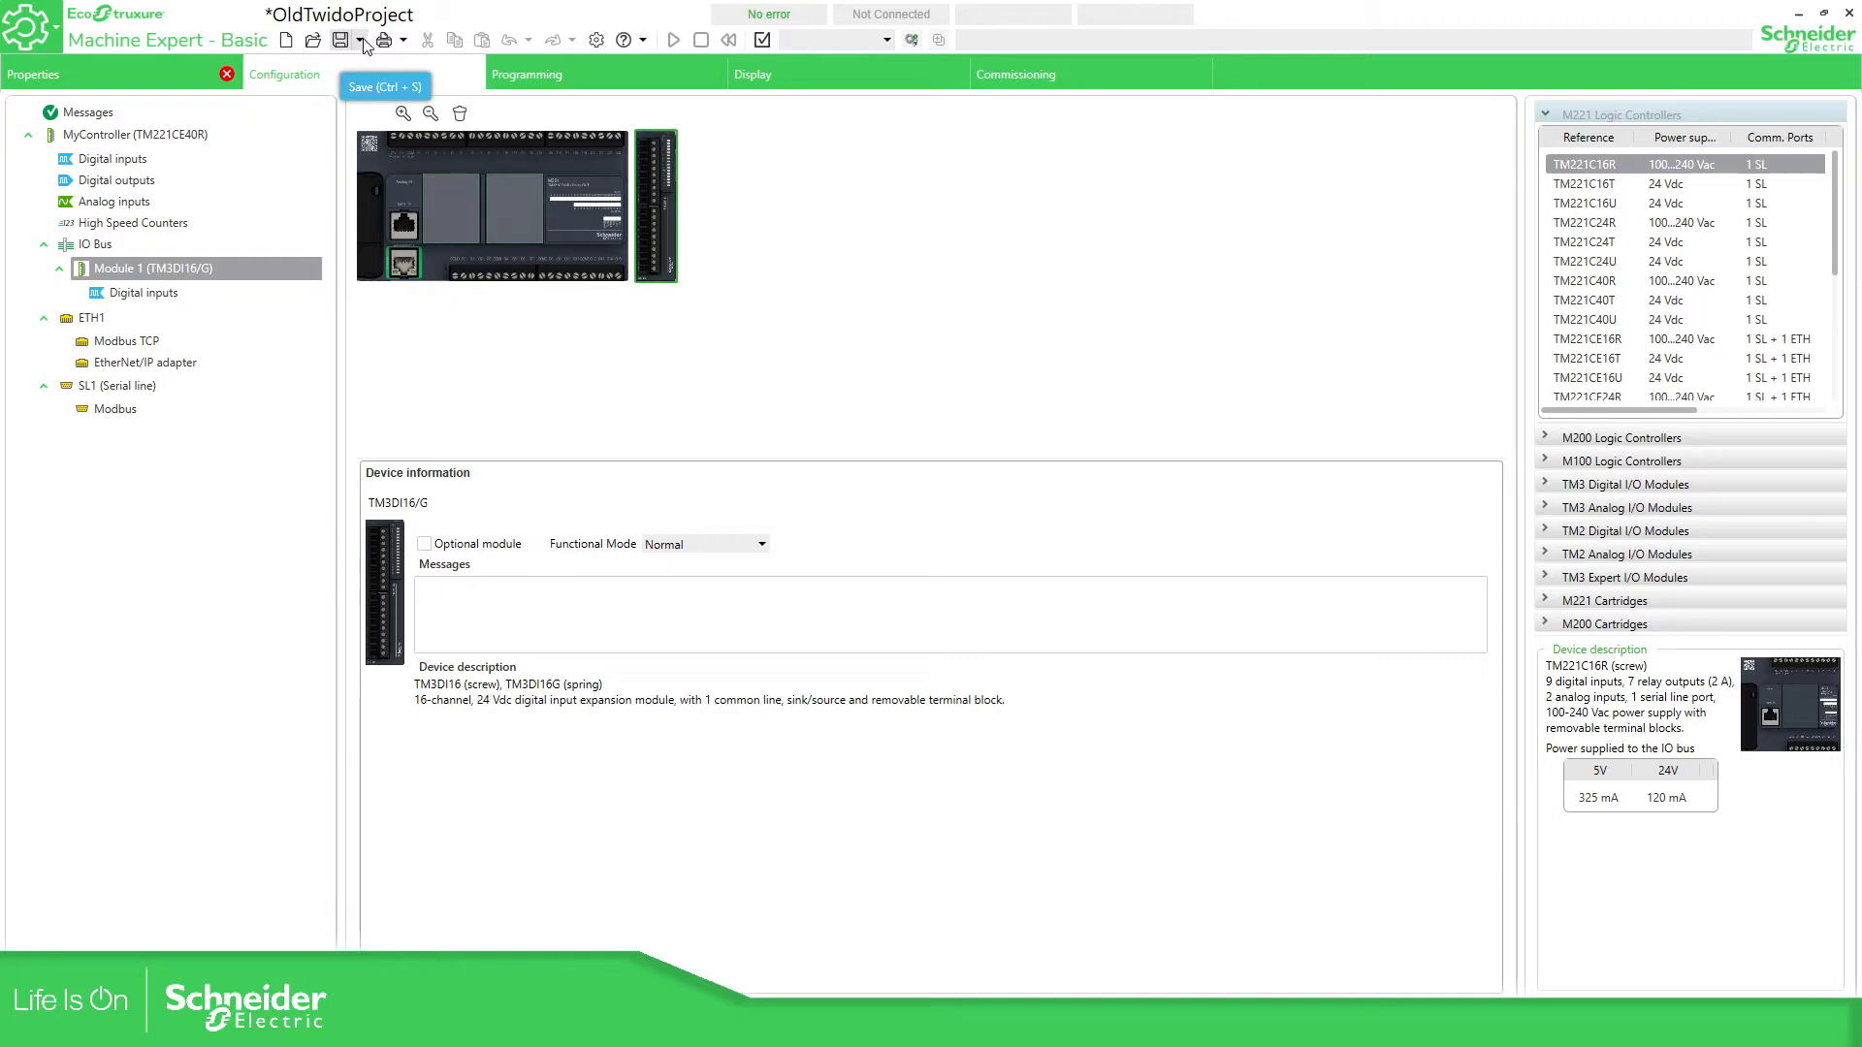
- Begin opening another project, triggering the unsaved-modifications advisory
click(312, 39)
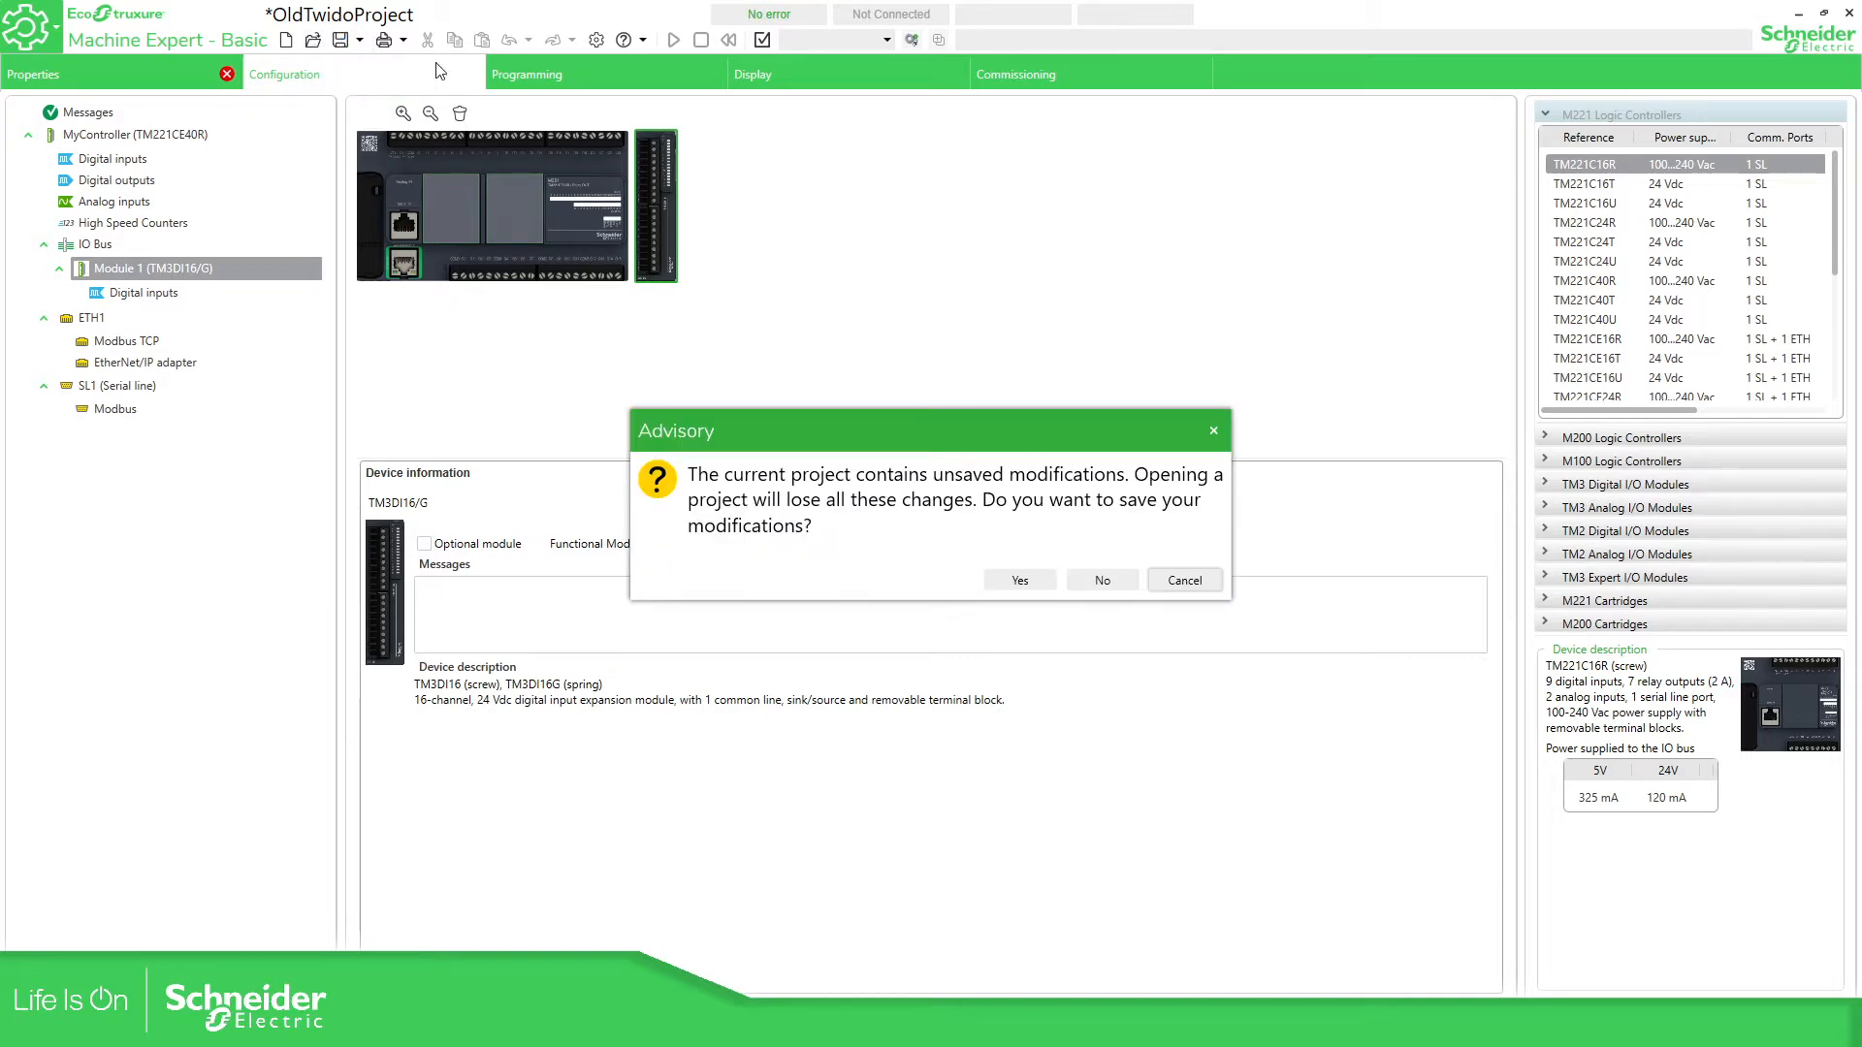
- Dismiss the unsaved-changes advisory so the Open dialog appears
click(1099, 580)
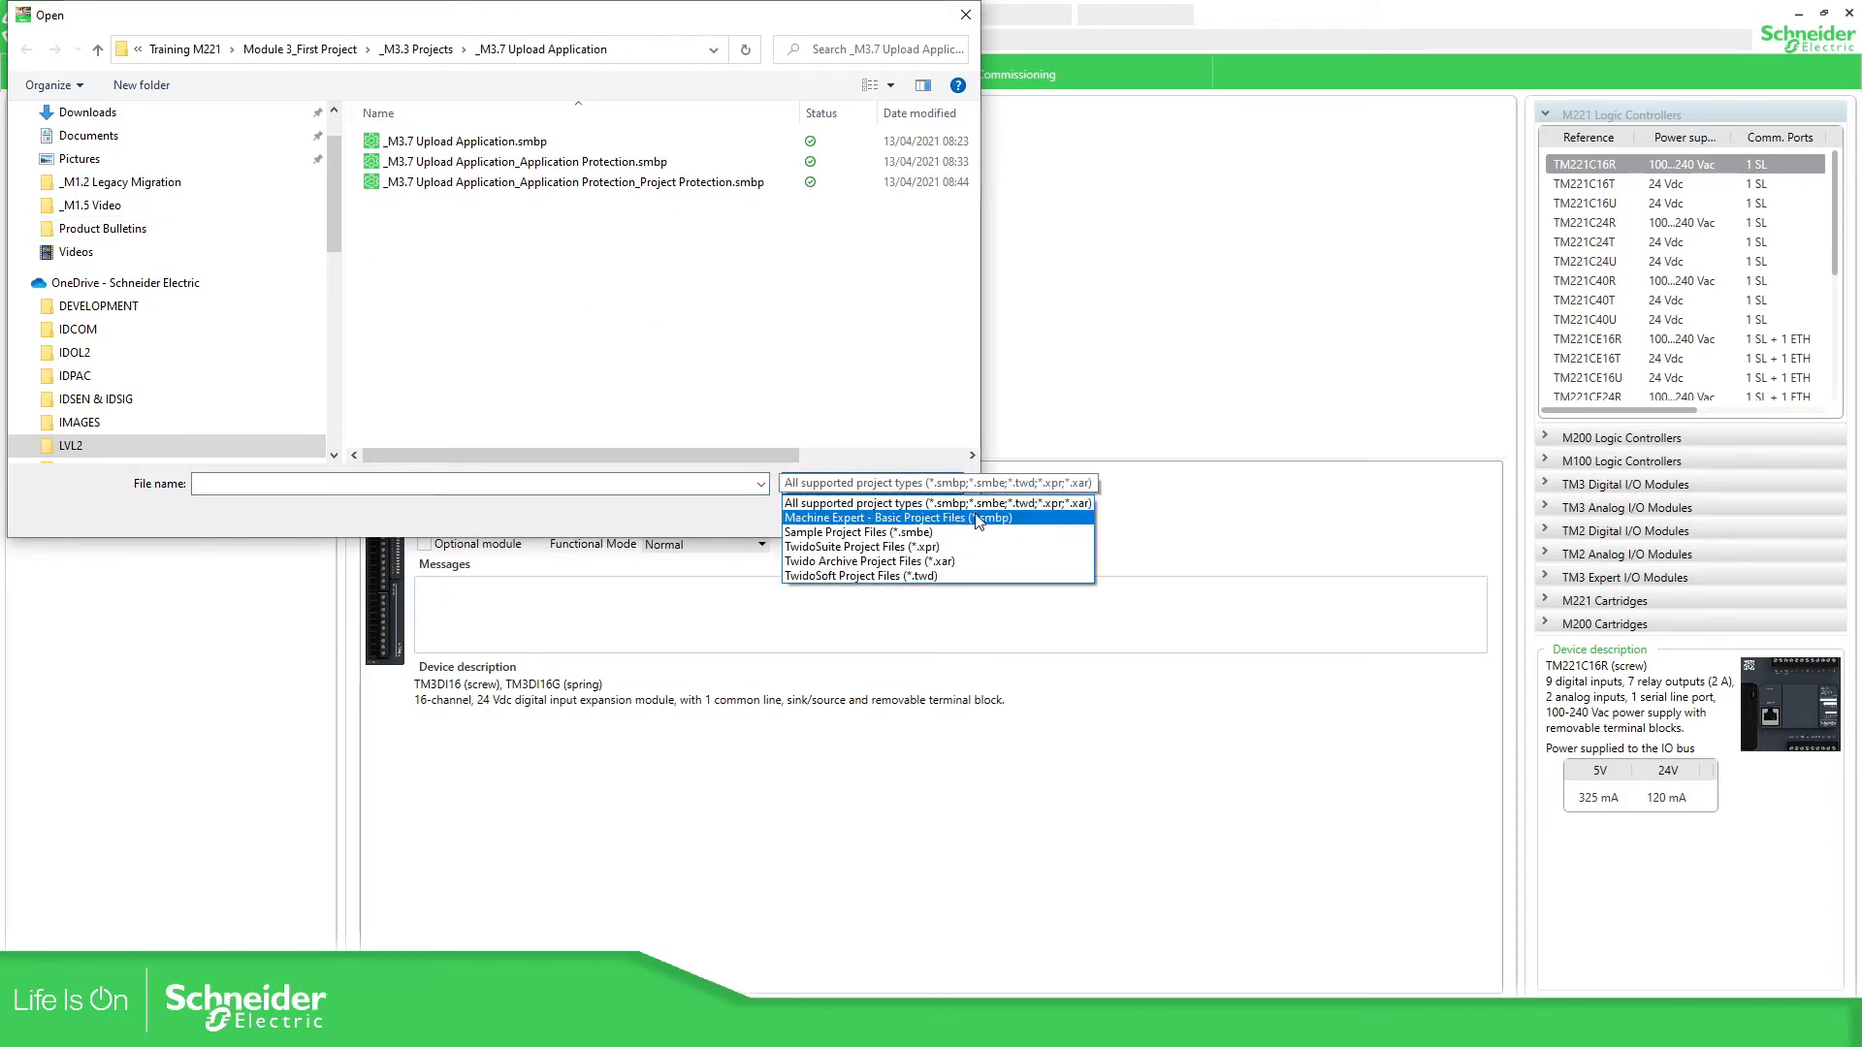
mouse_move(861, 576)
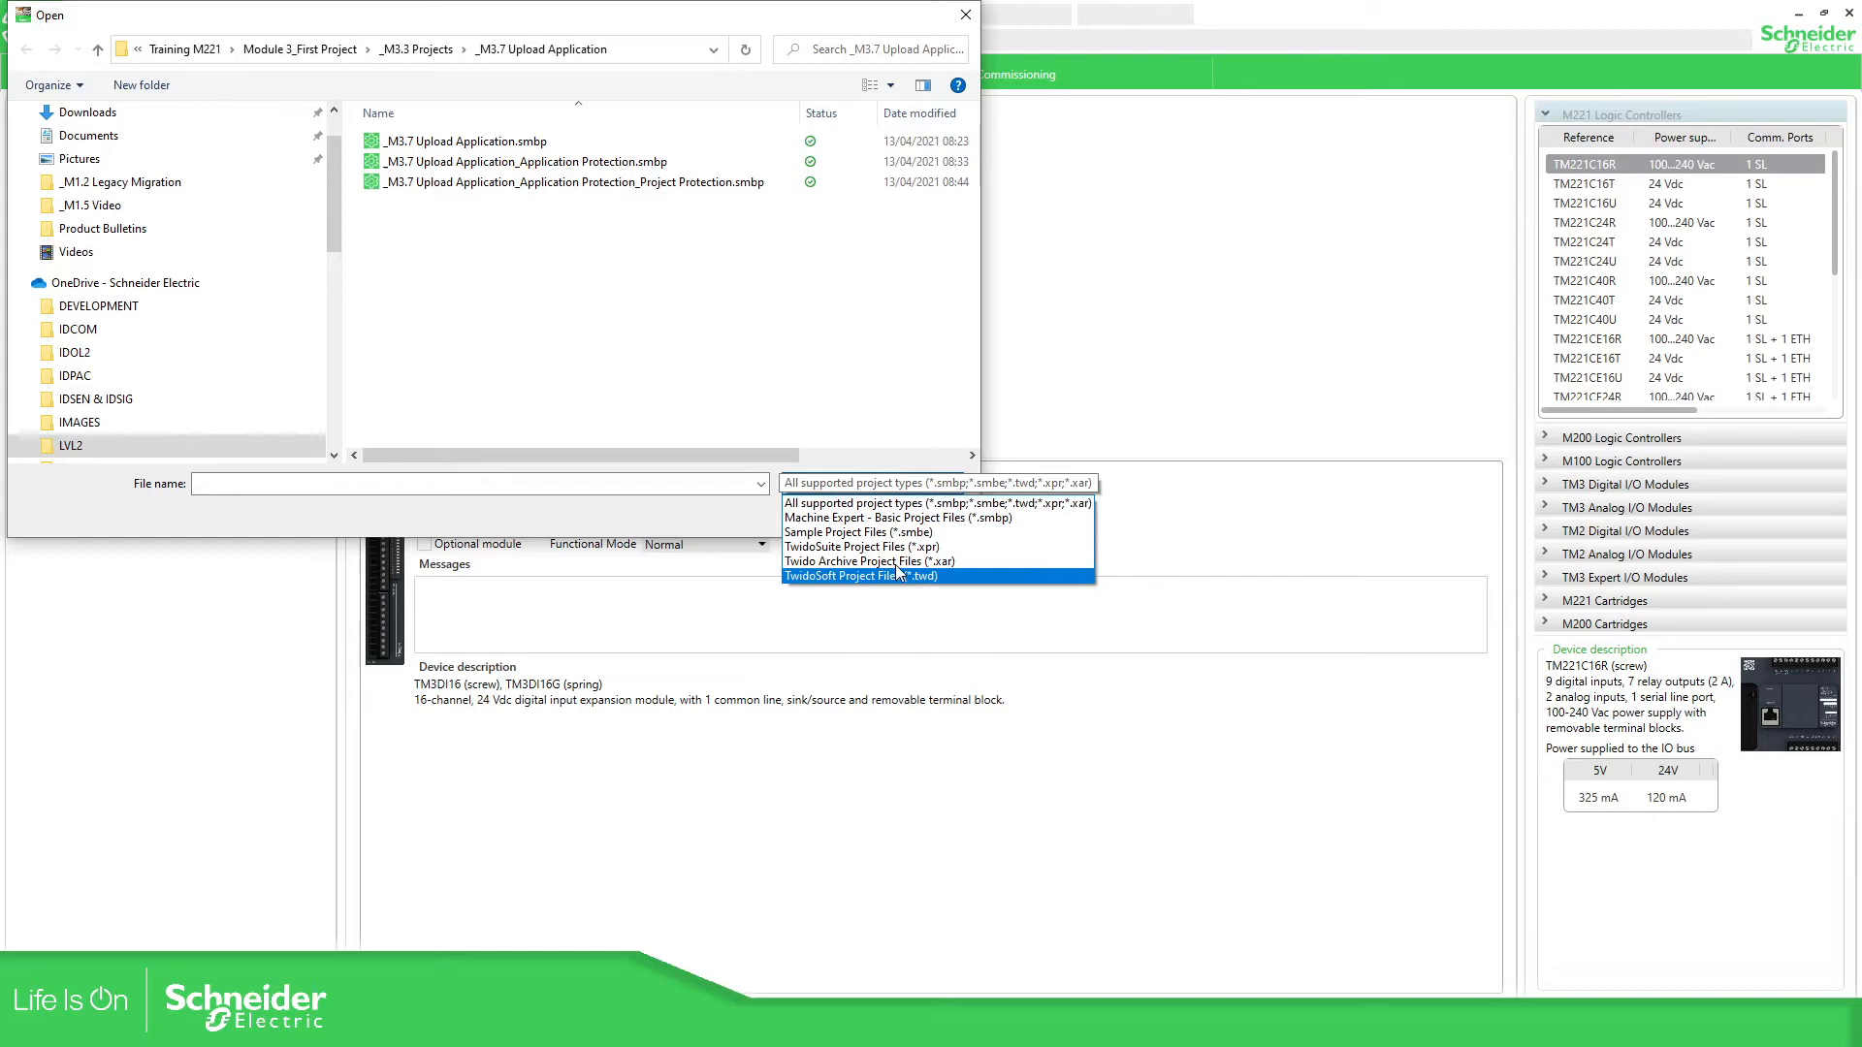
mouse_move(861, 547)
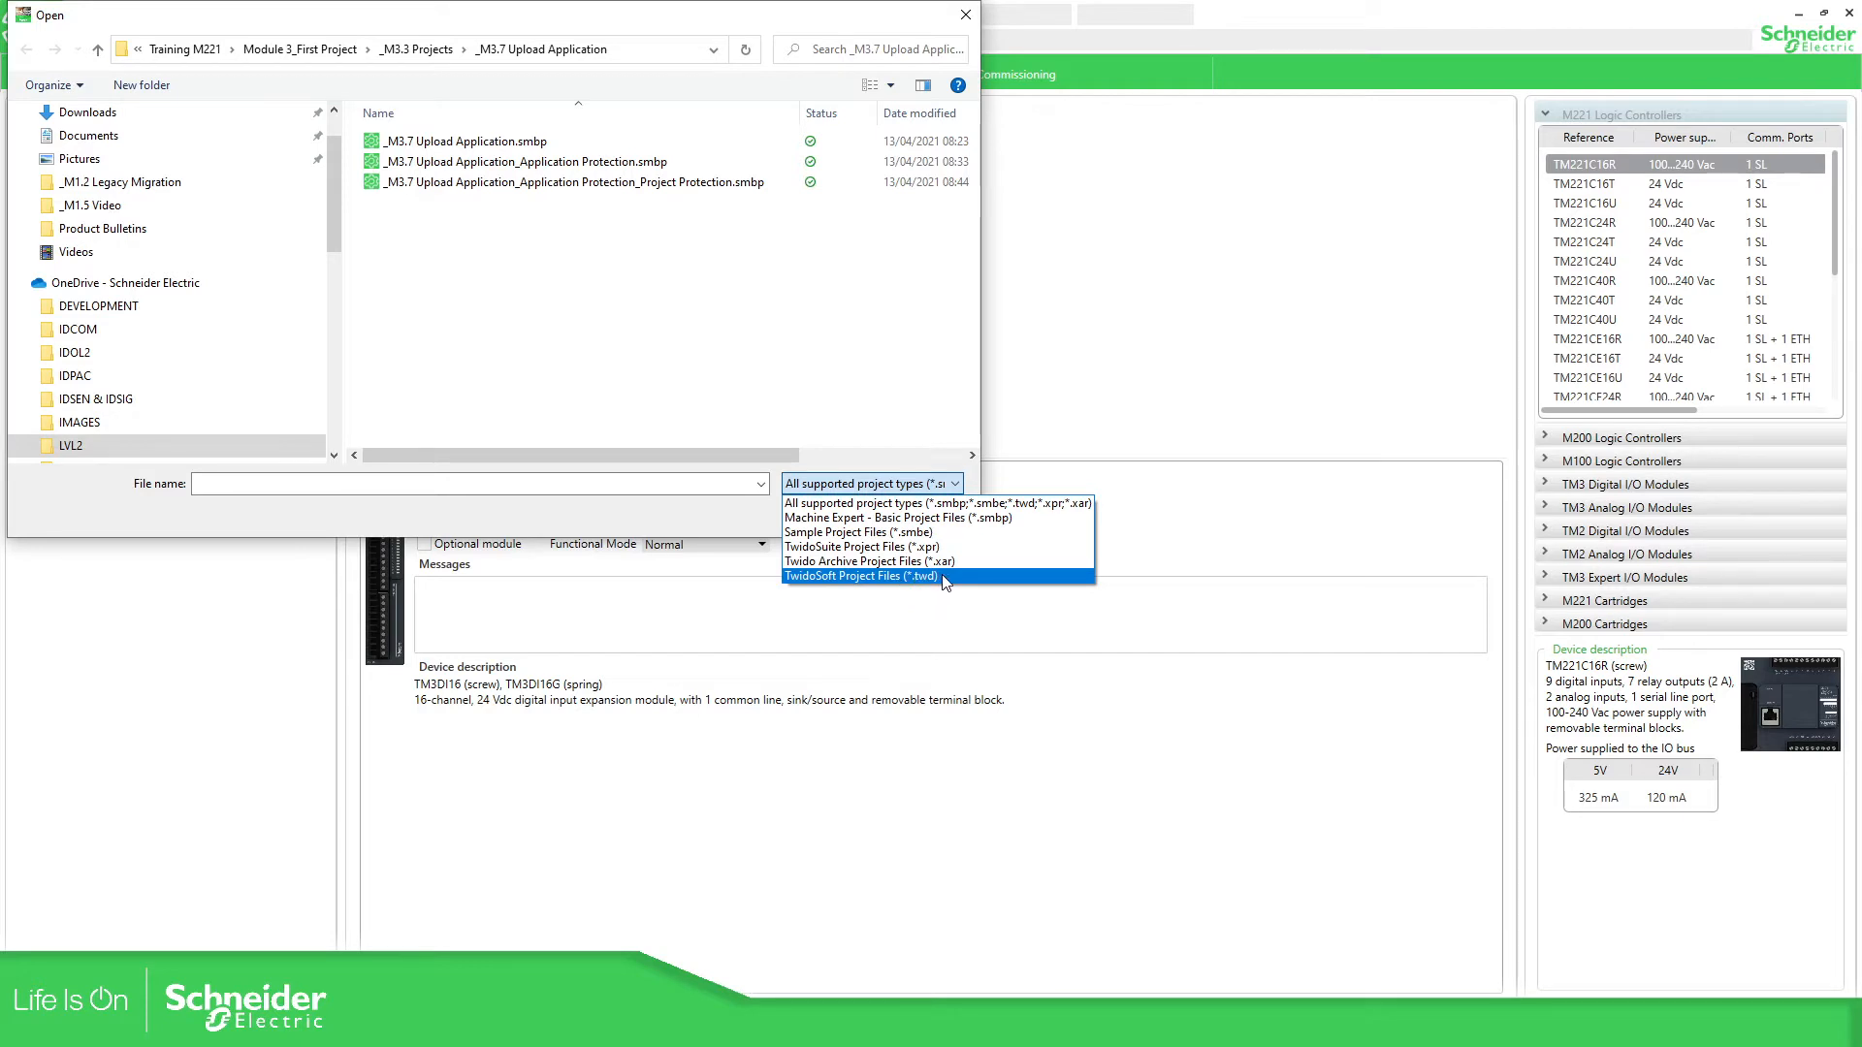
mouse_move(863, 547)
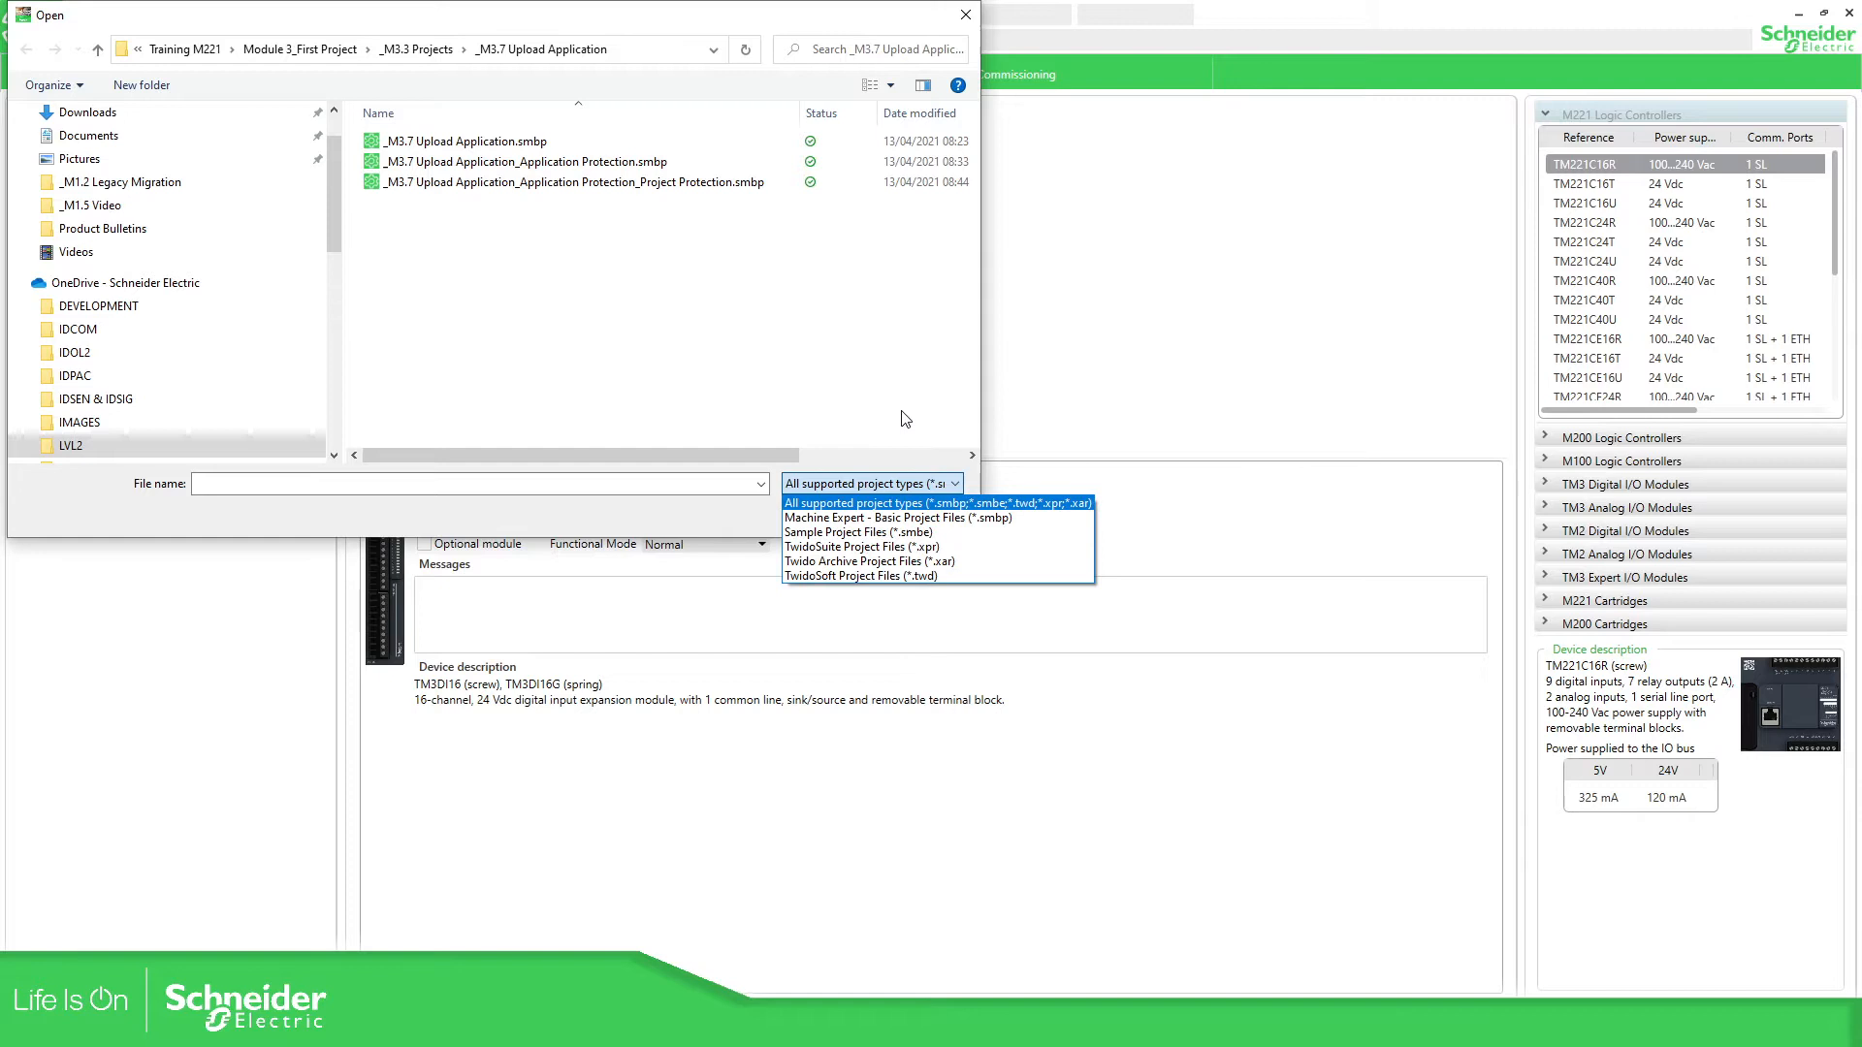
mouse_move(330, 57)
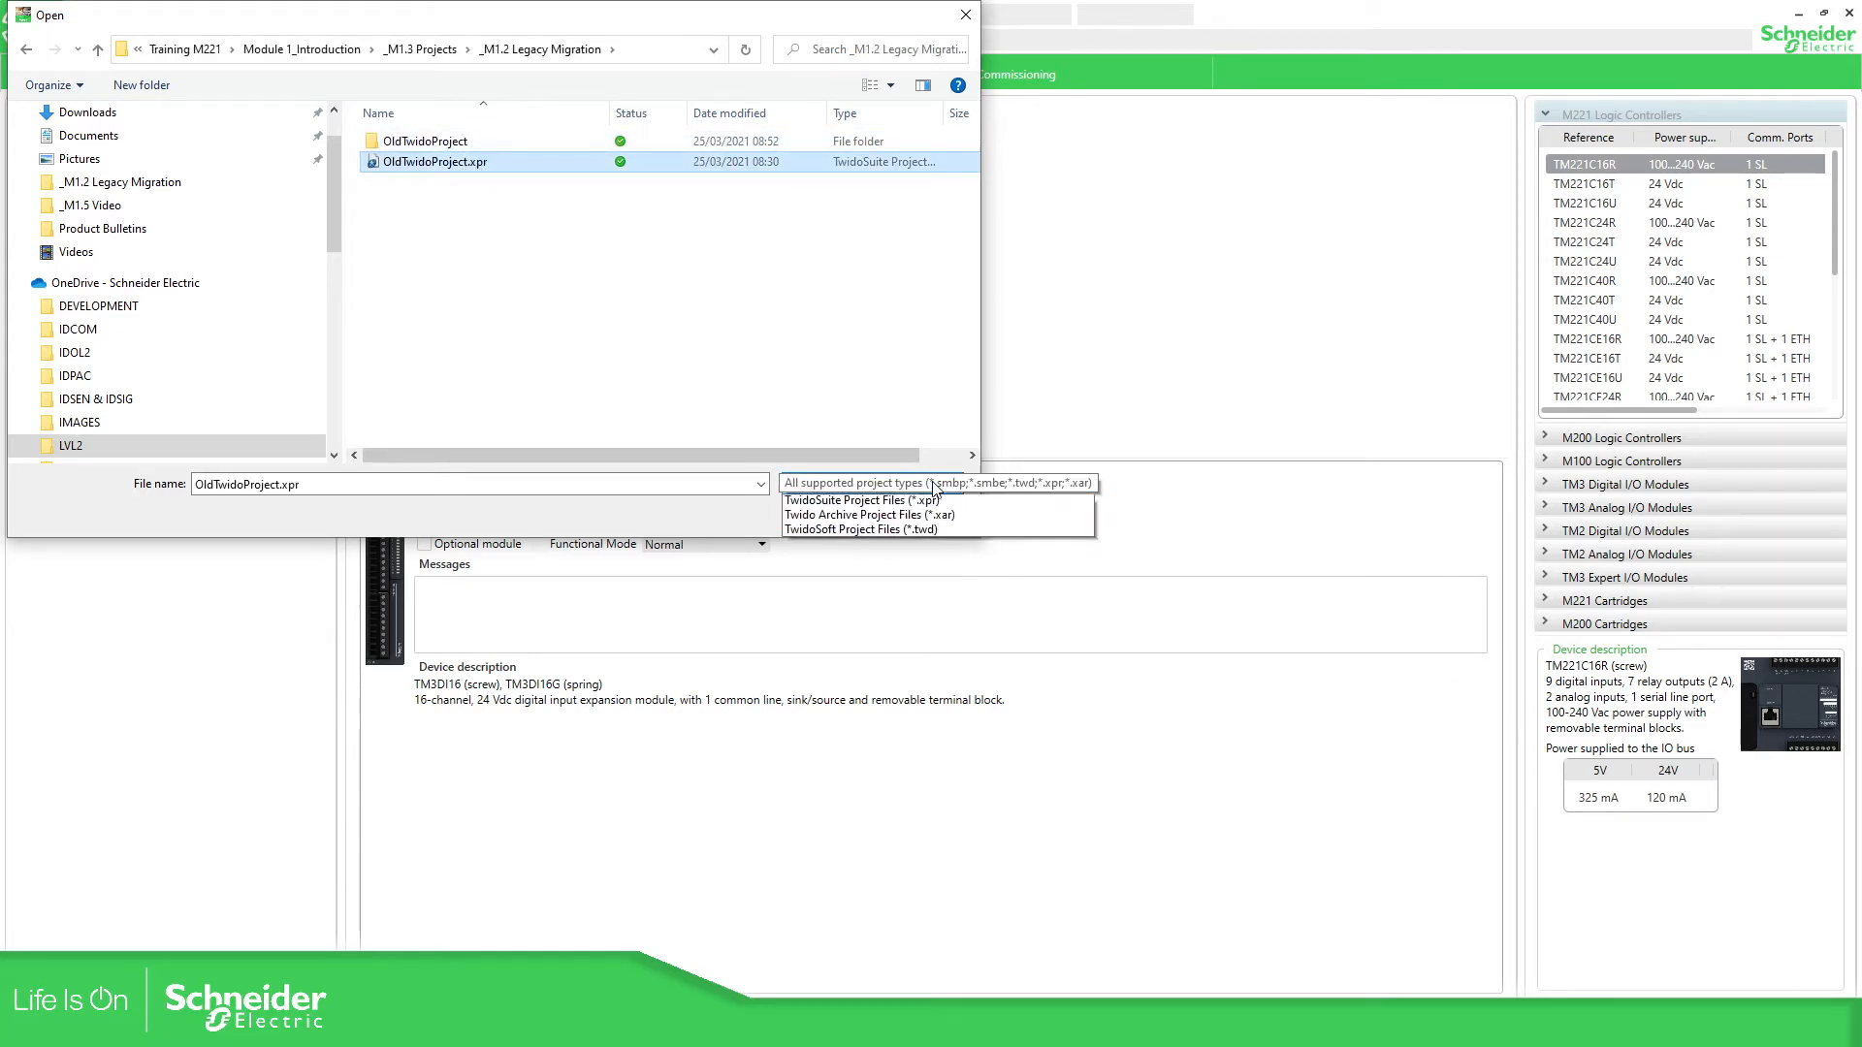
- Filter the Open dialog to TwidoSuite Project Files (*.xpr) for OldTwidoProject.xpr
click(861, 500)
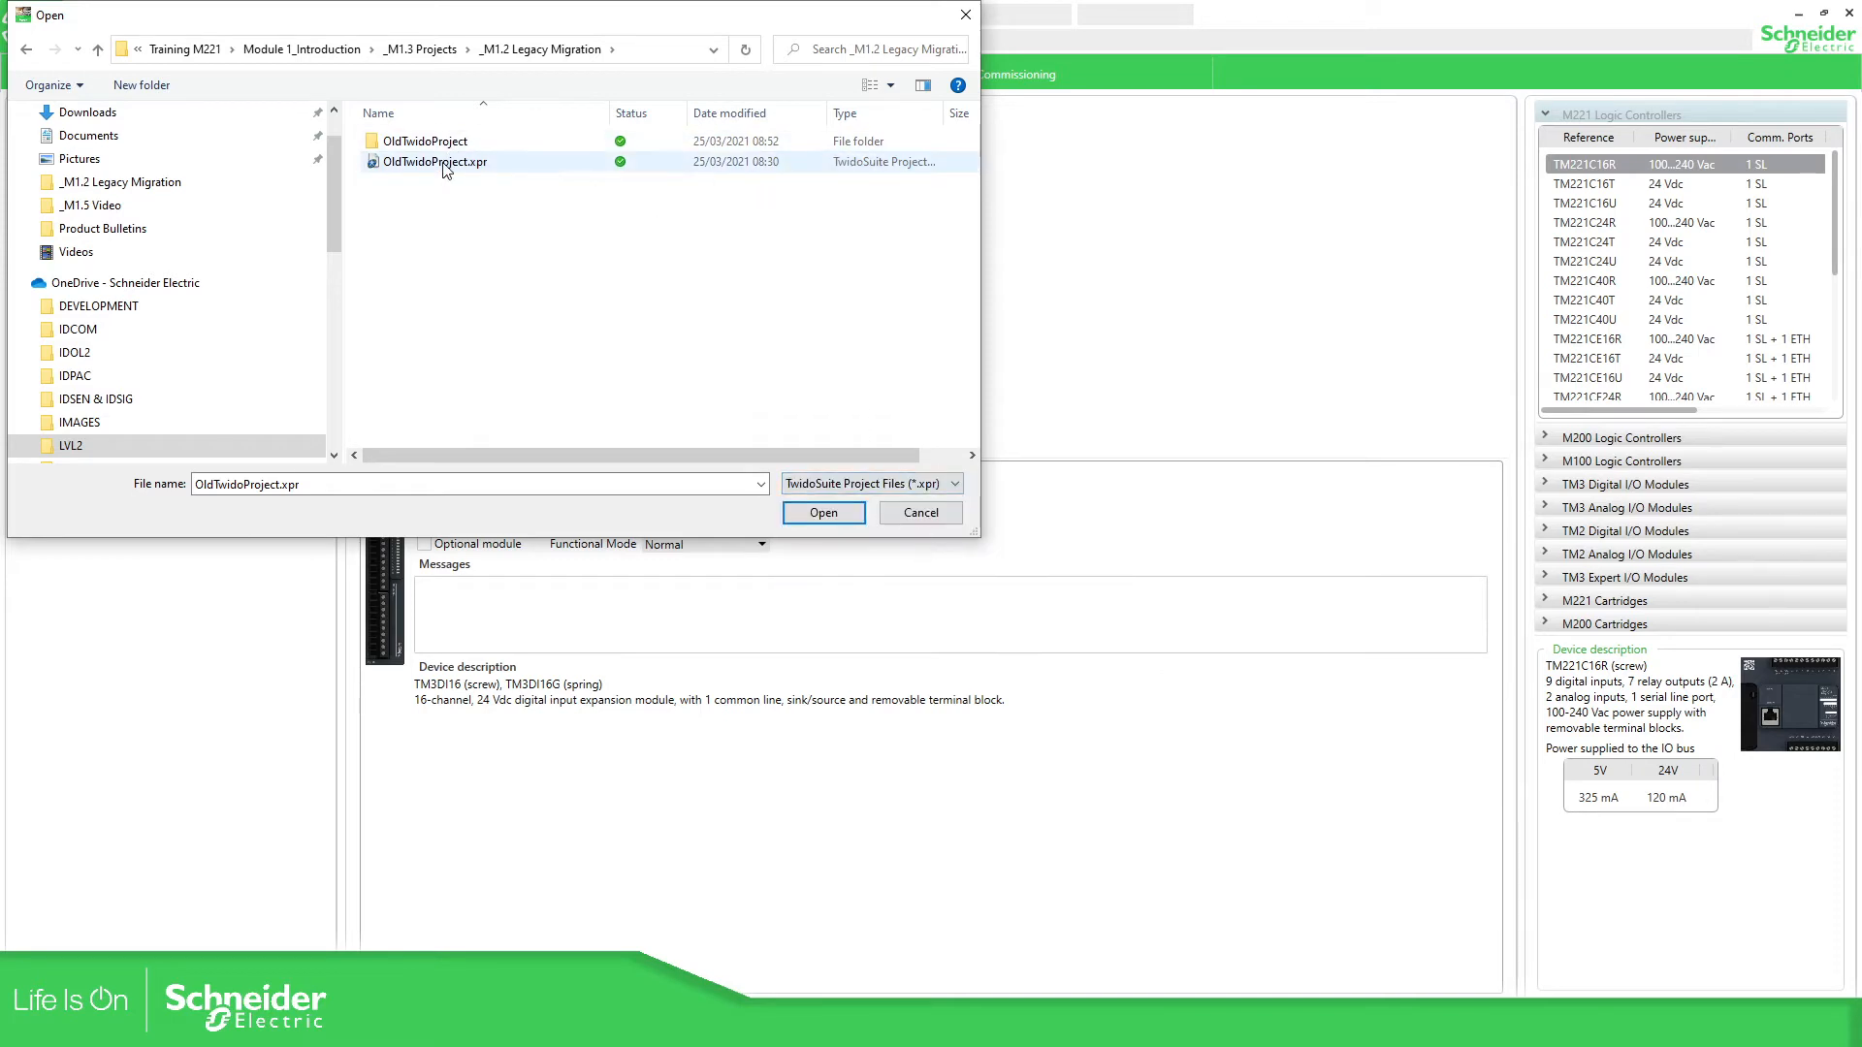
- Open OldTwidoProject.xpr and accept replacing legacy modules with TM3 equivalents
click(822, 512)
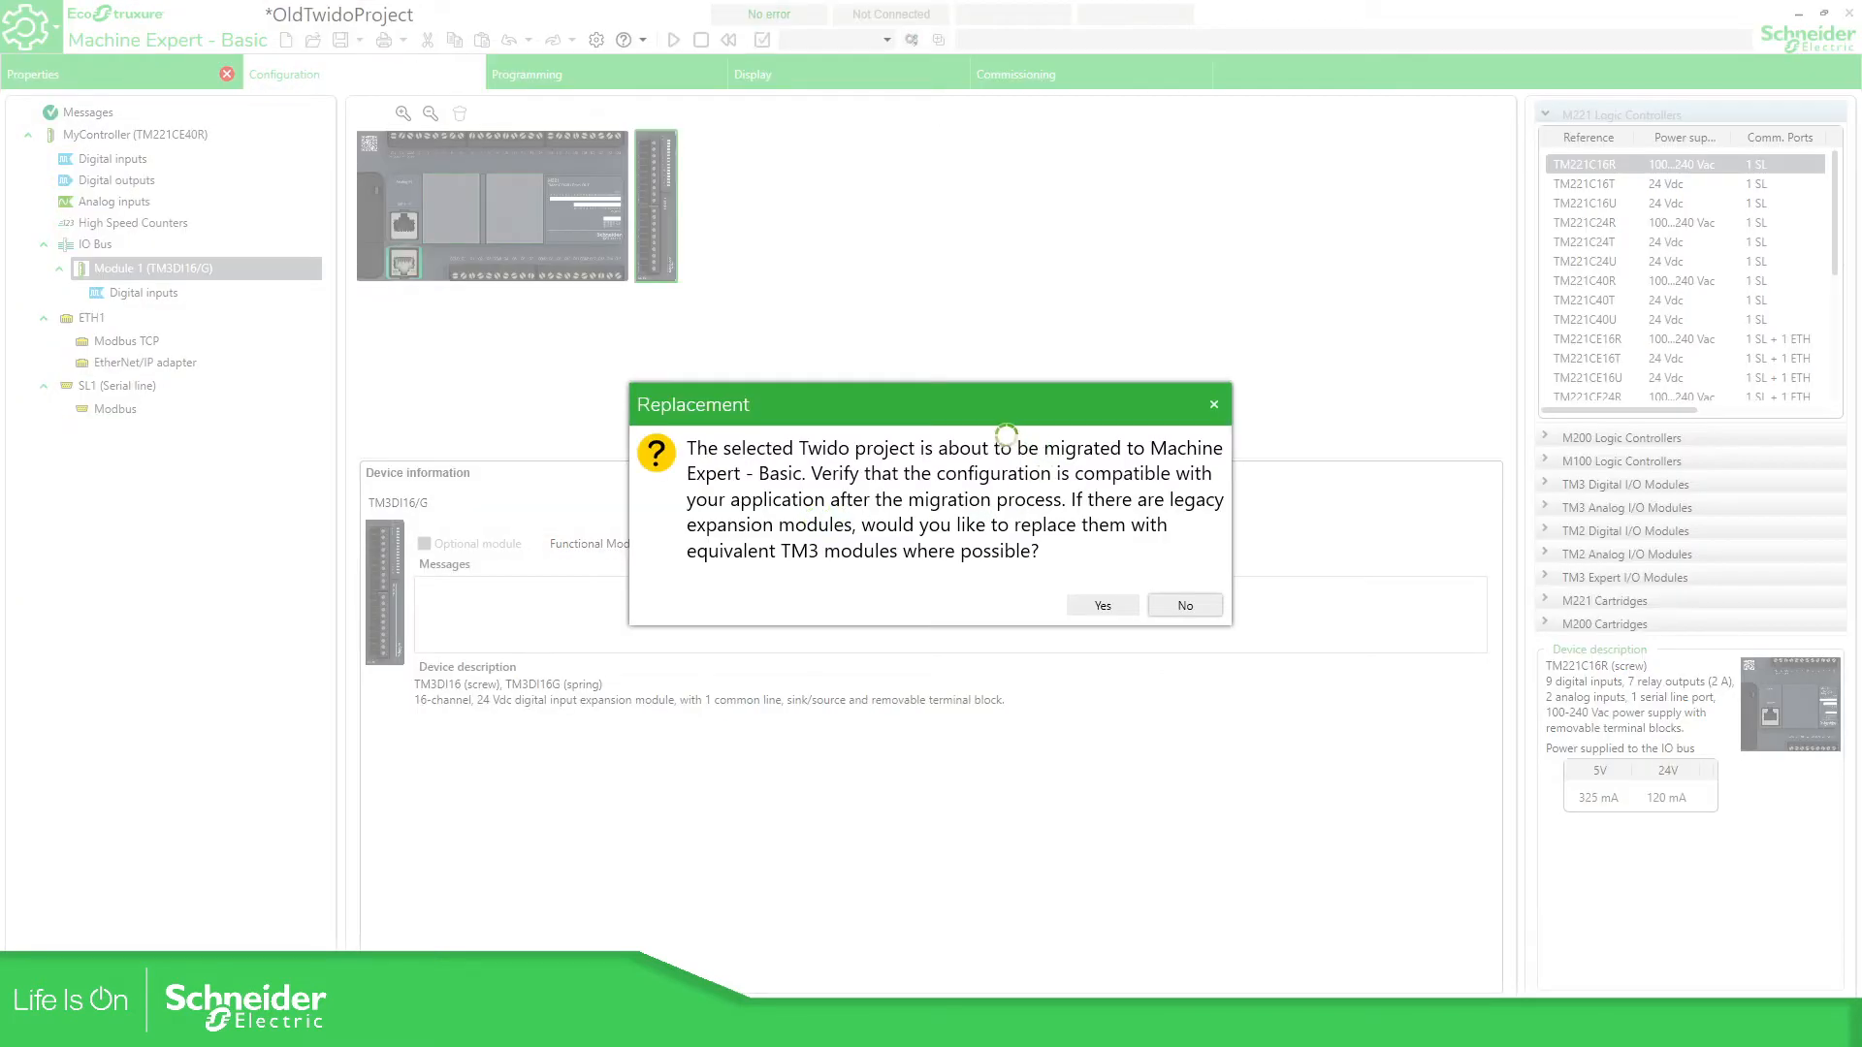
click(1101, 605)
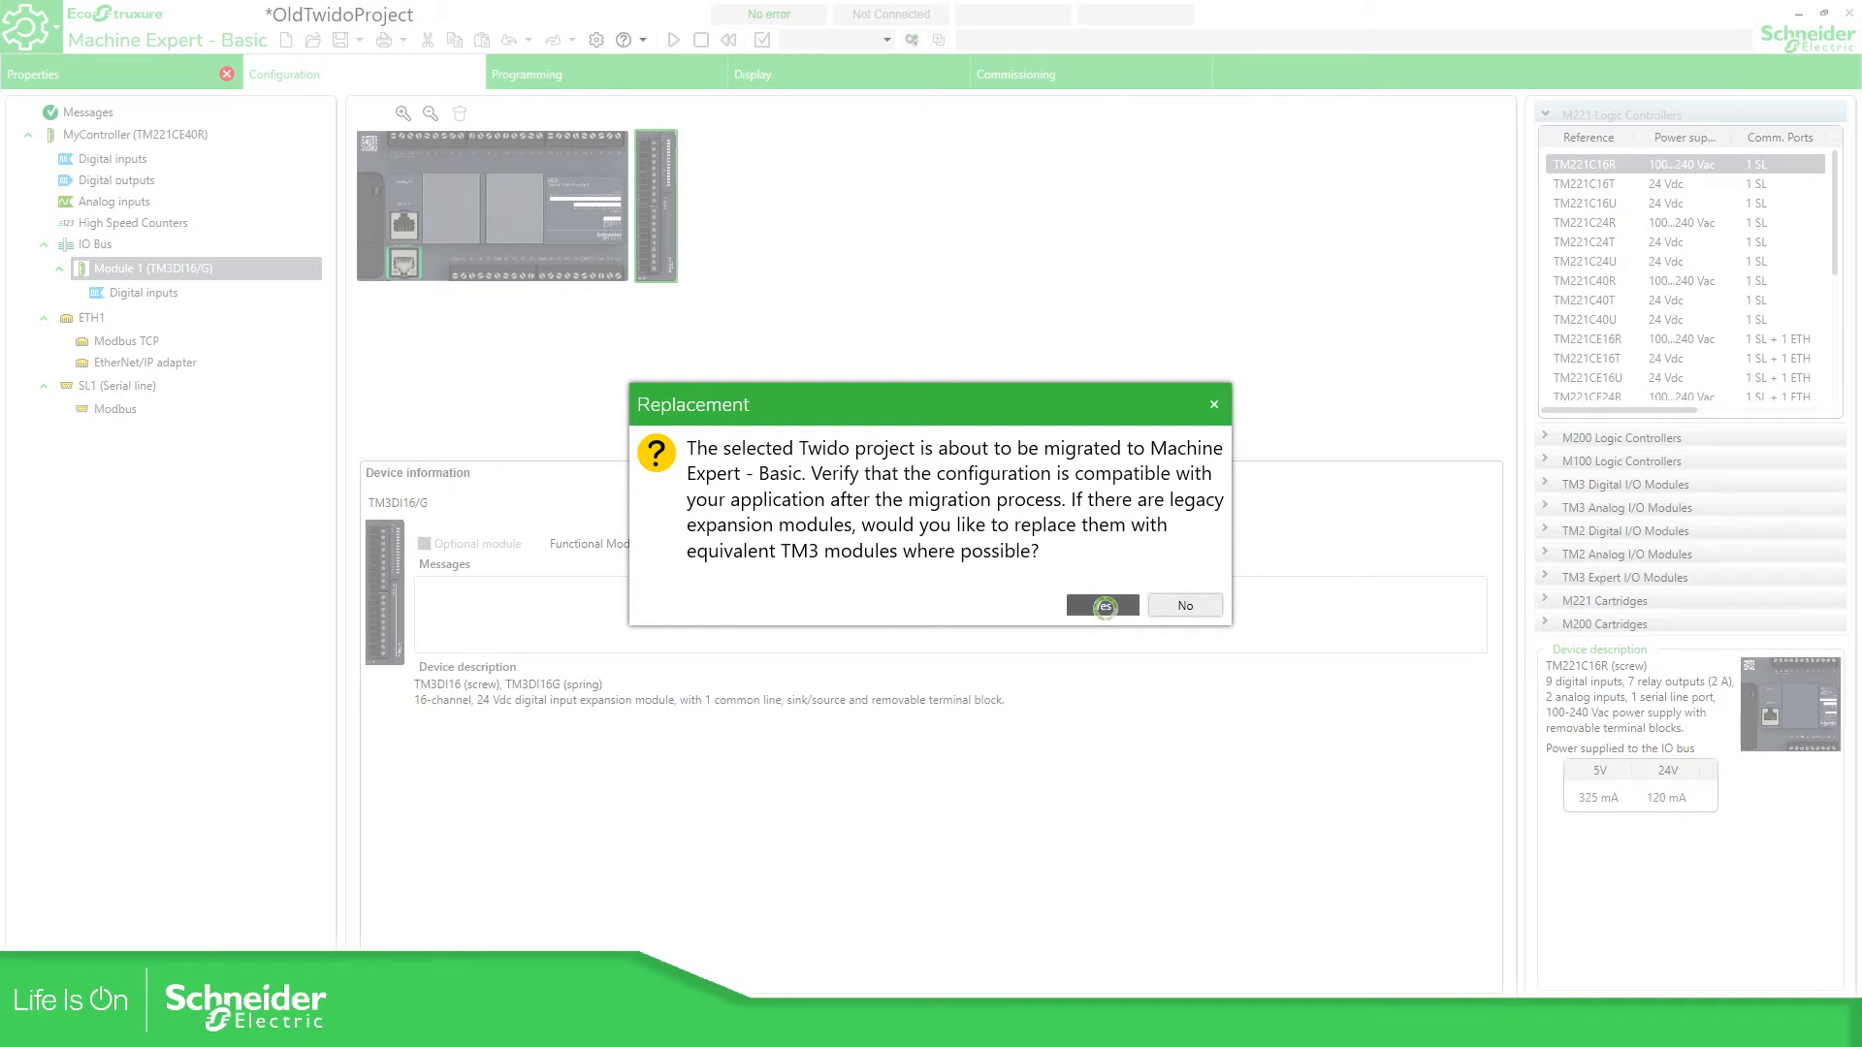
click(1102, 605)
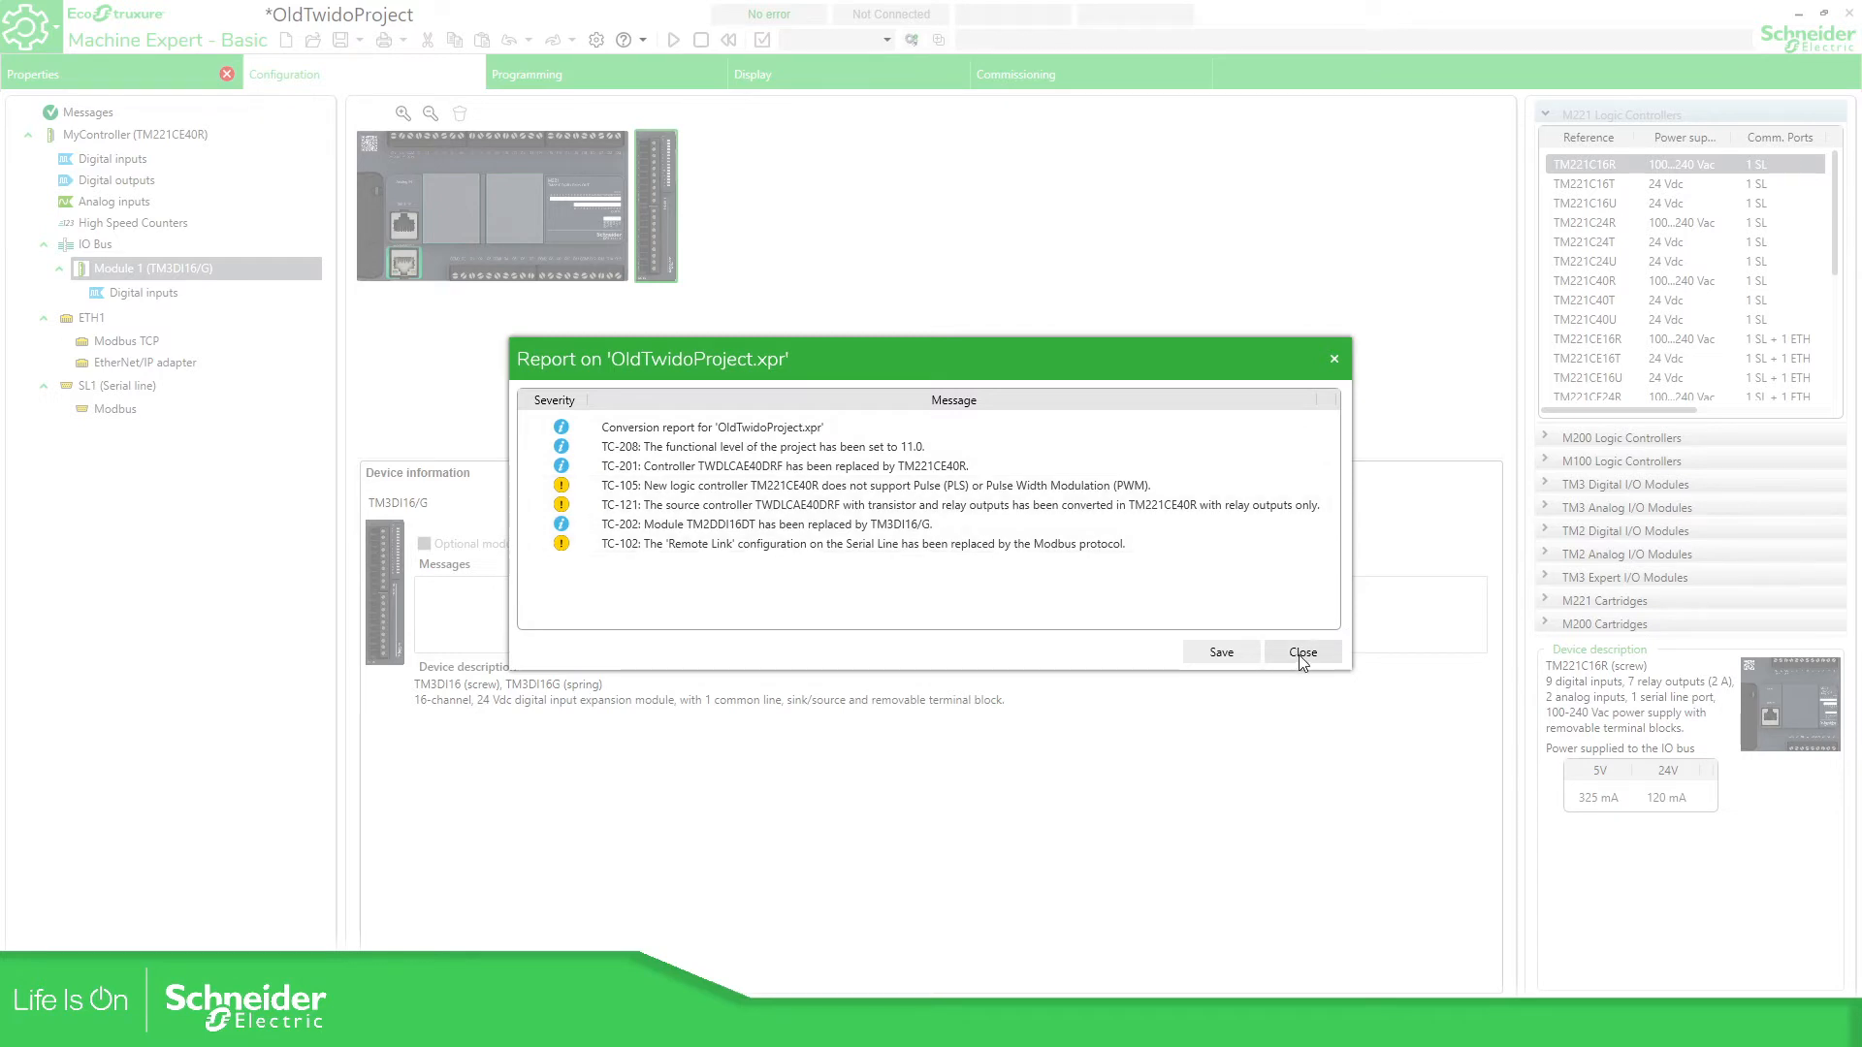
- Close the report and review the TM221CE40R configuration and START, EMERGENCY, MOTOR ladder rungs
click(1303, 651)
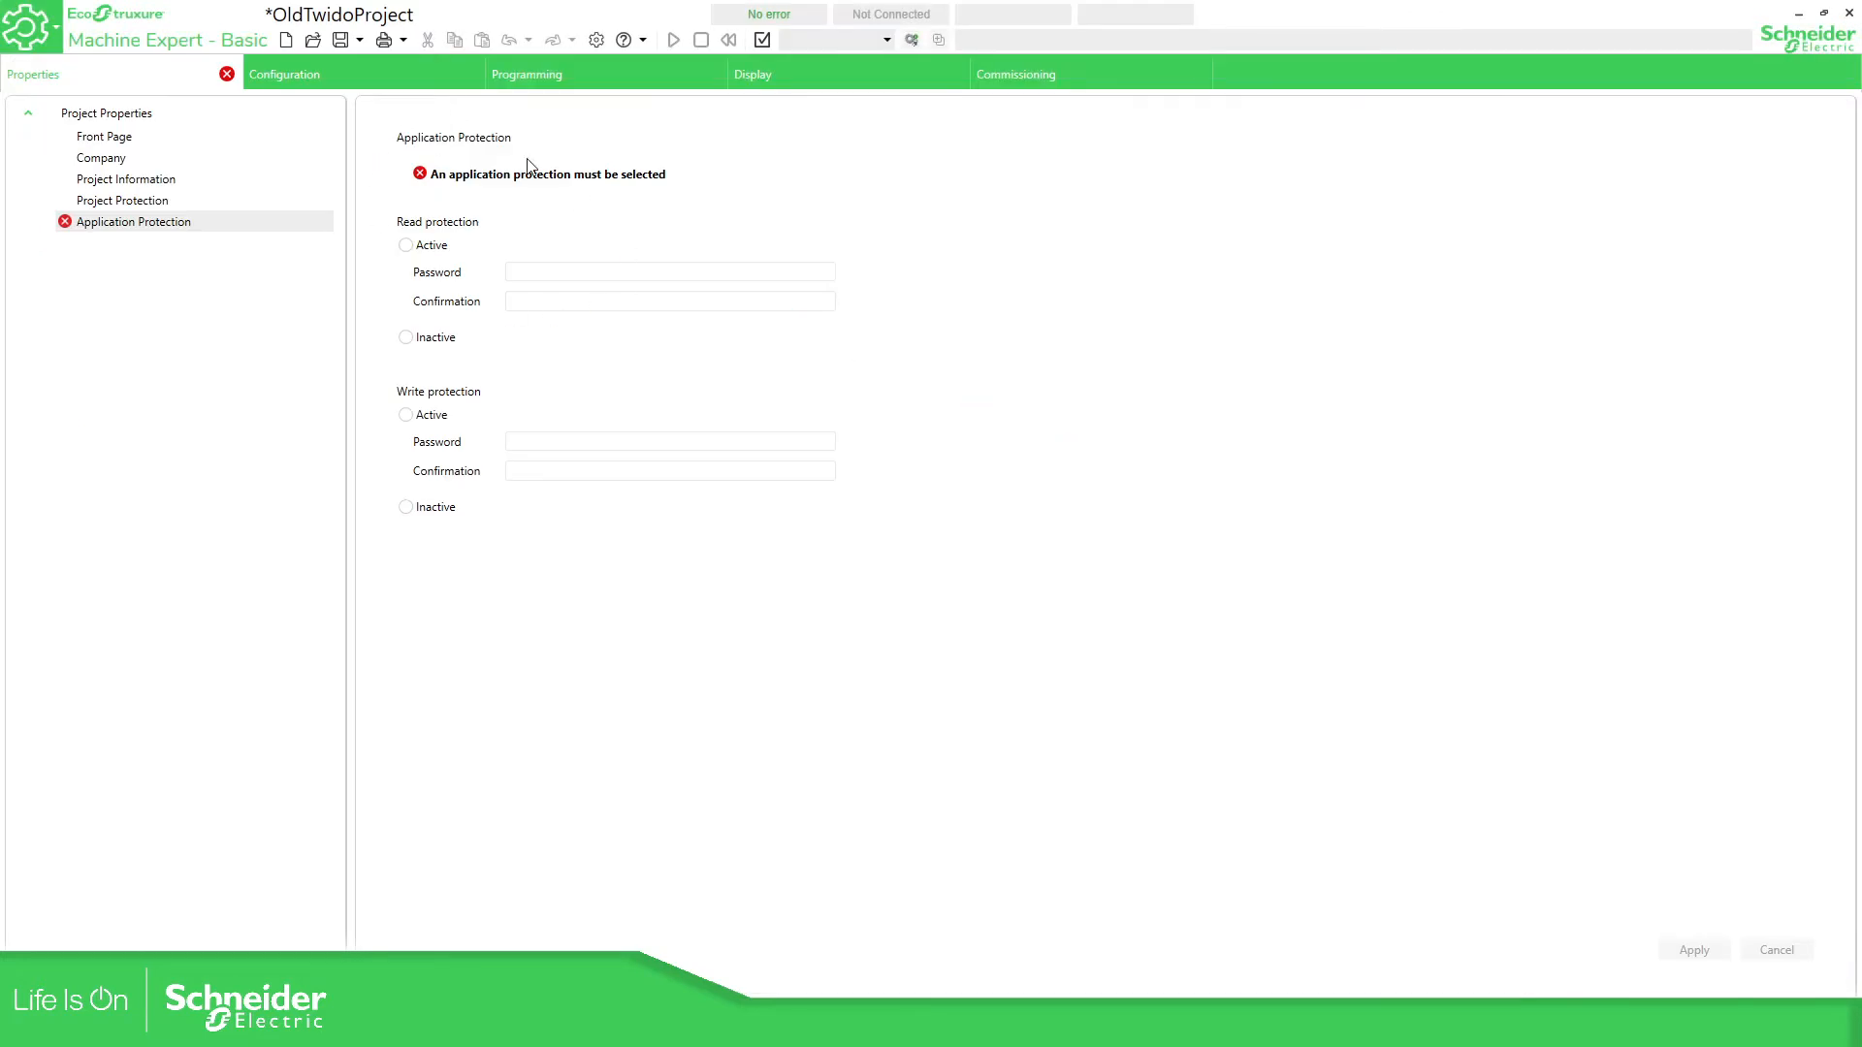
click(285, 74)
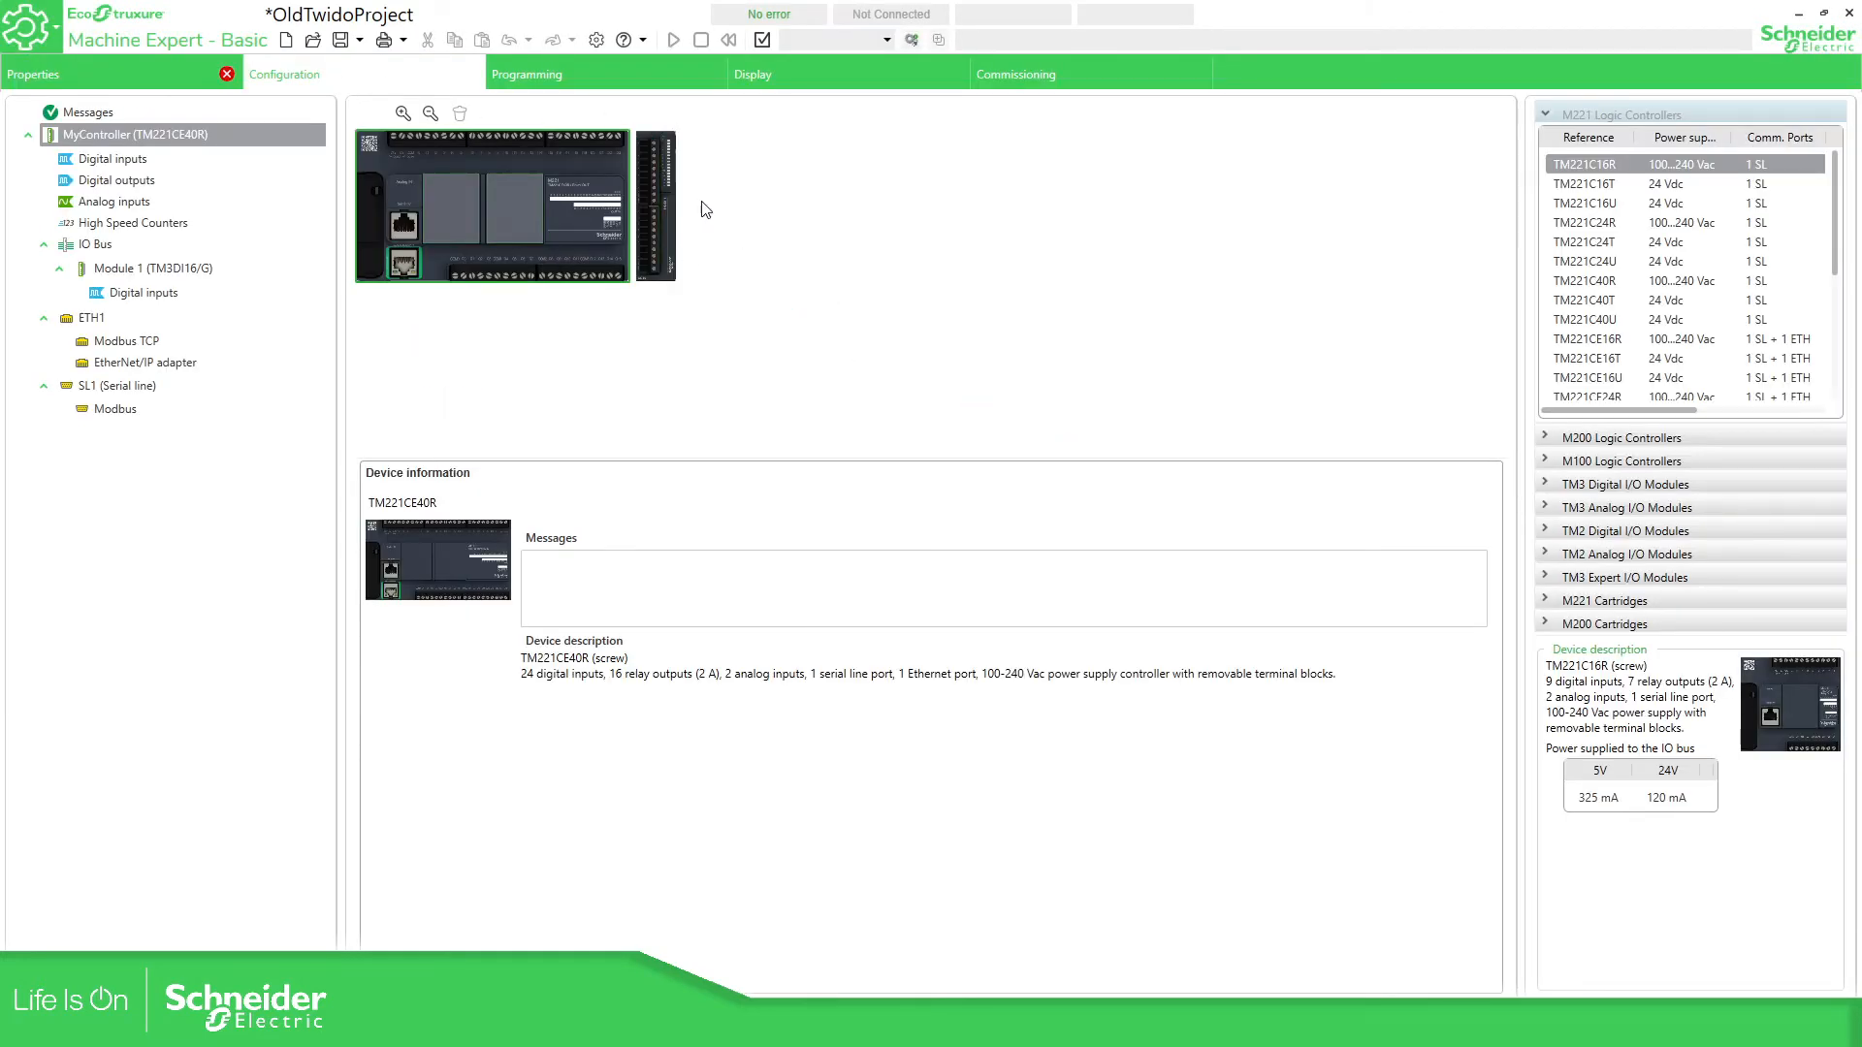
click(527, 74)
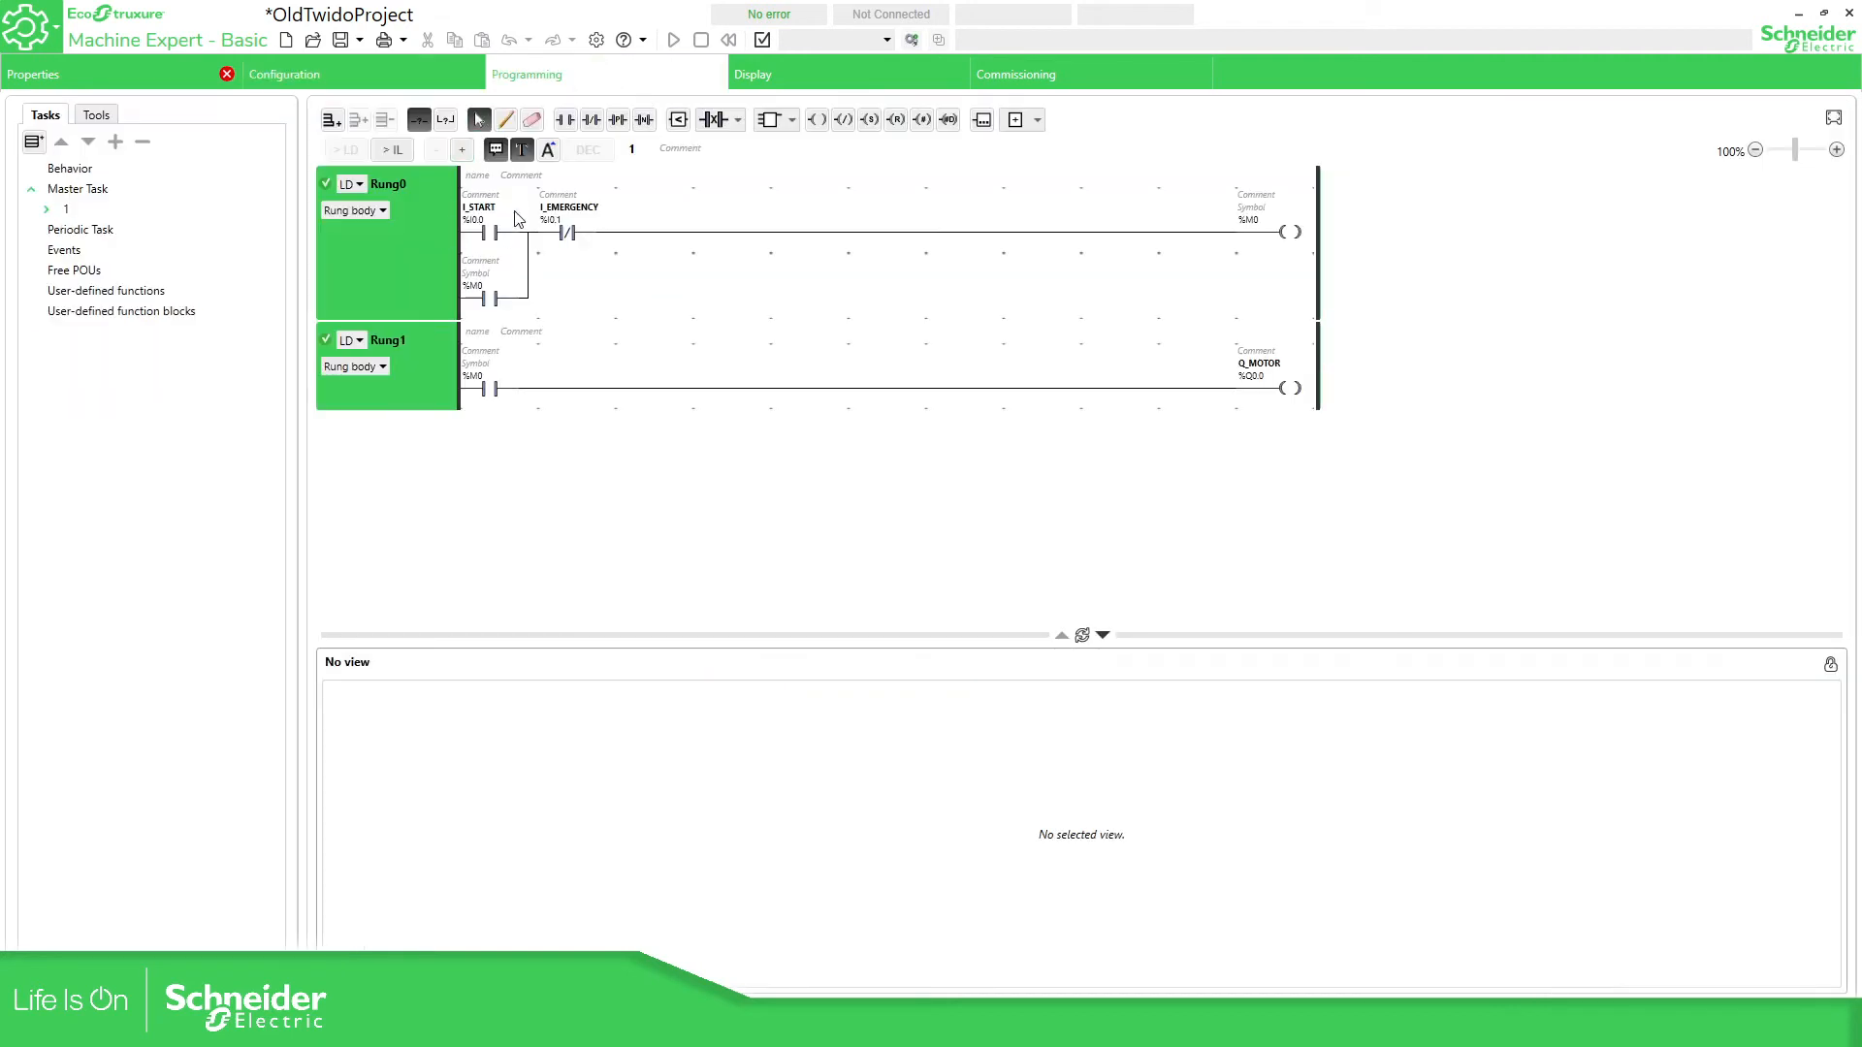